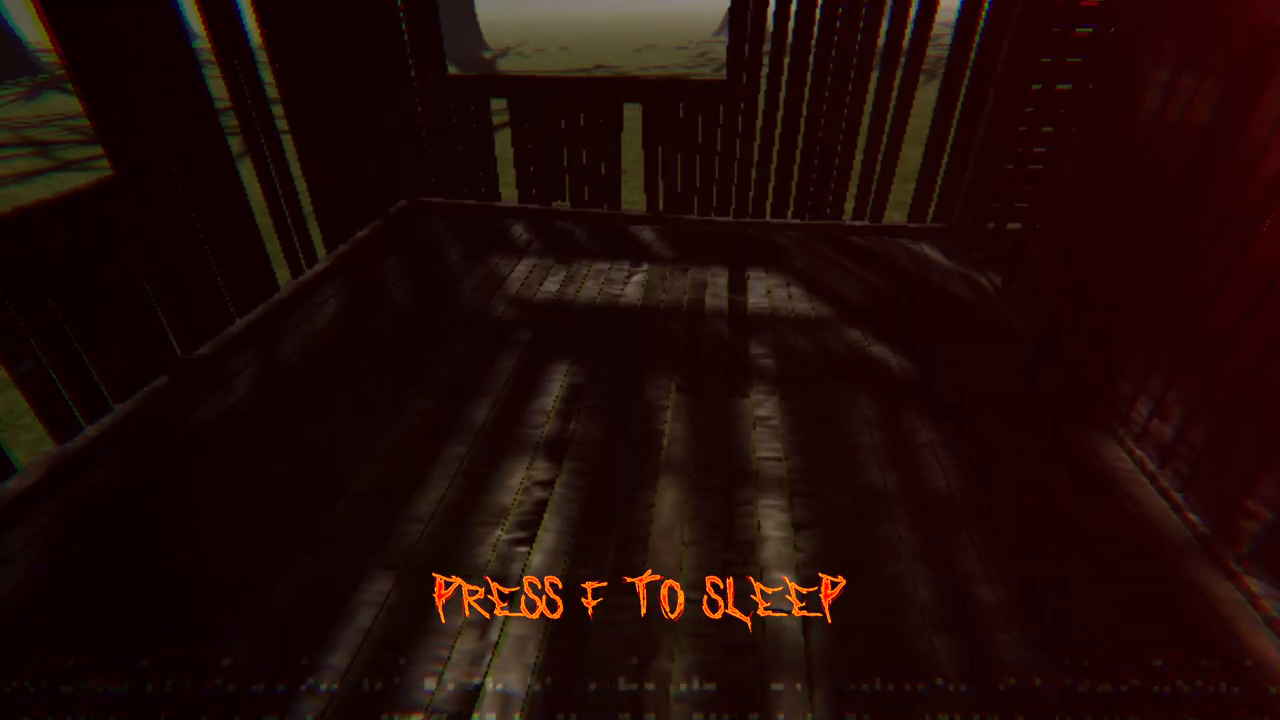
Step: Sleep in the shed until night passes and the 'Get Meat' task appears
key(f)
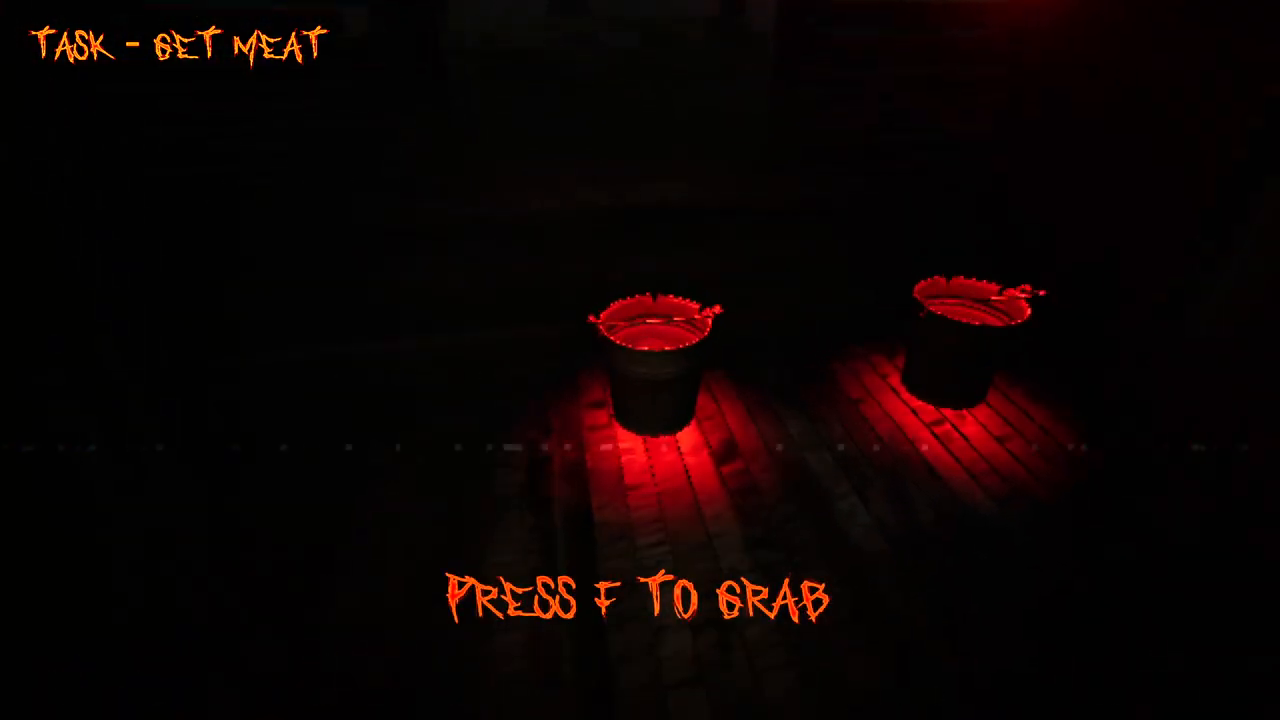
key(f)
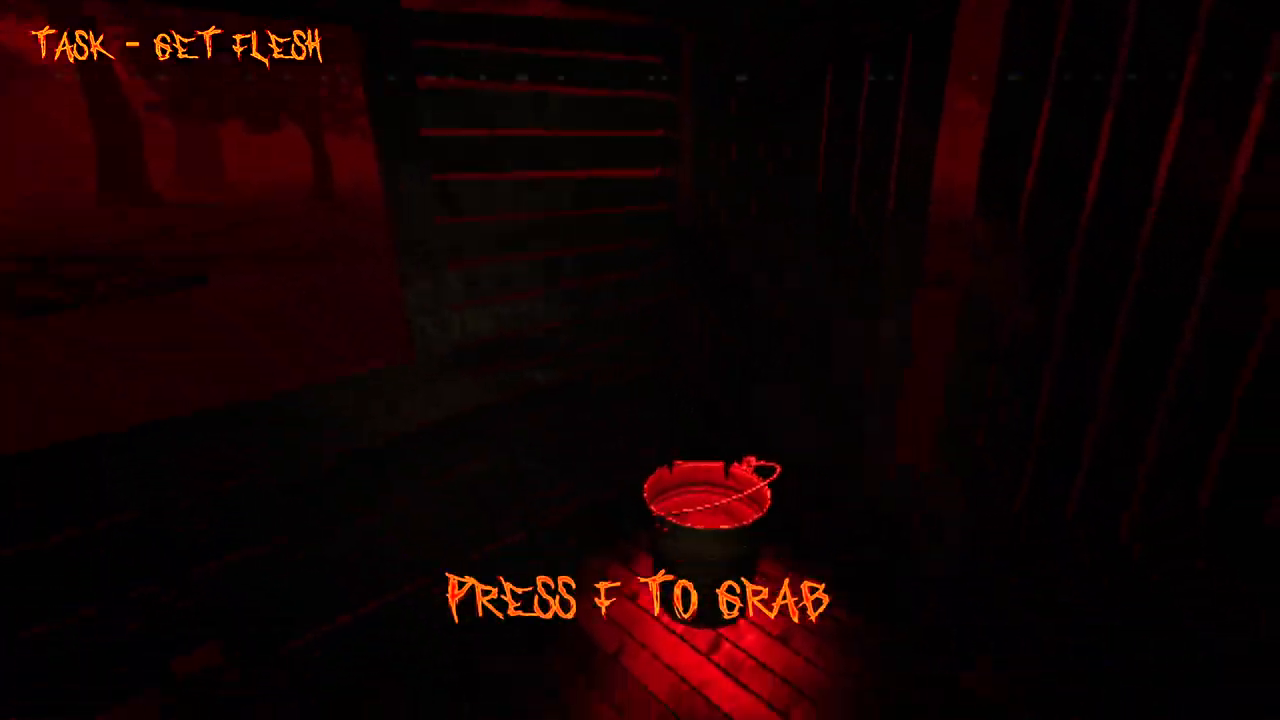
Step: Grab the glowing bucket of flesh so the task changes to 'feed them'
key(f)
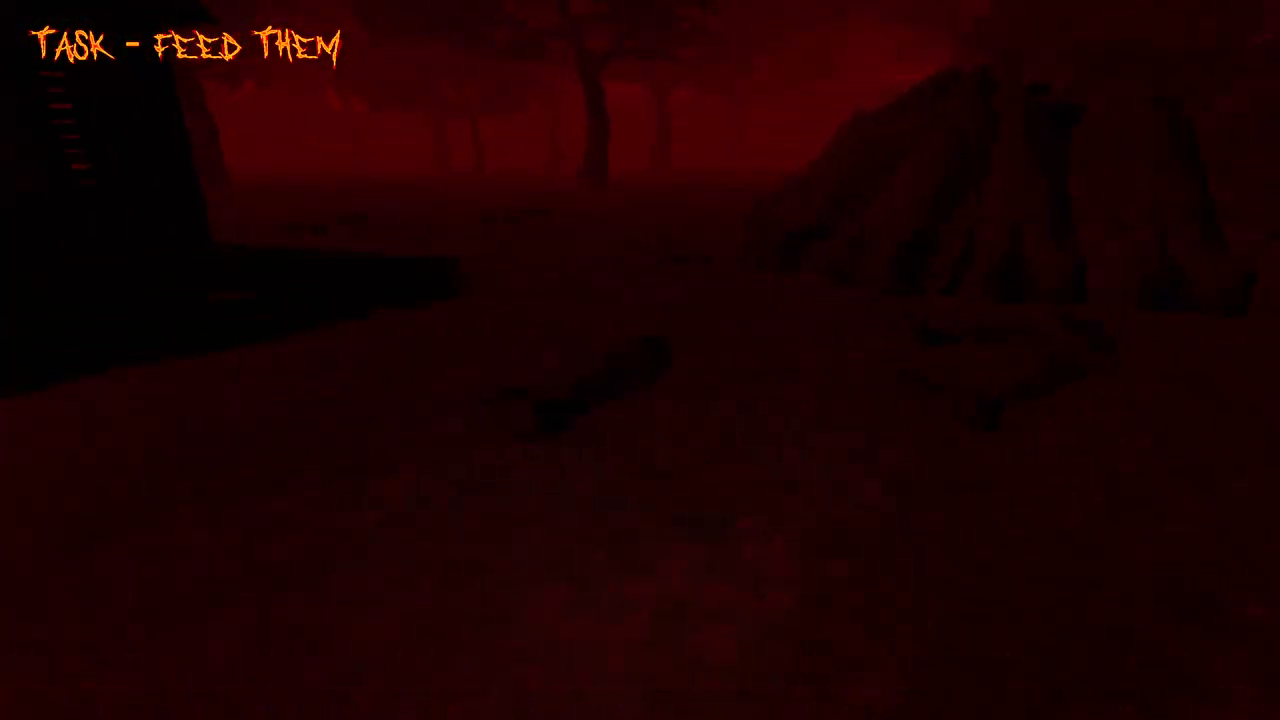